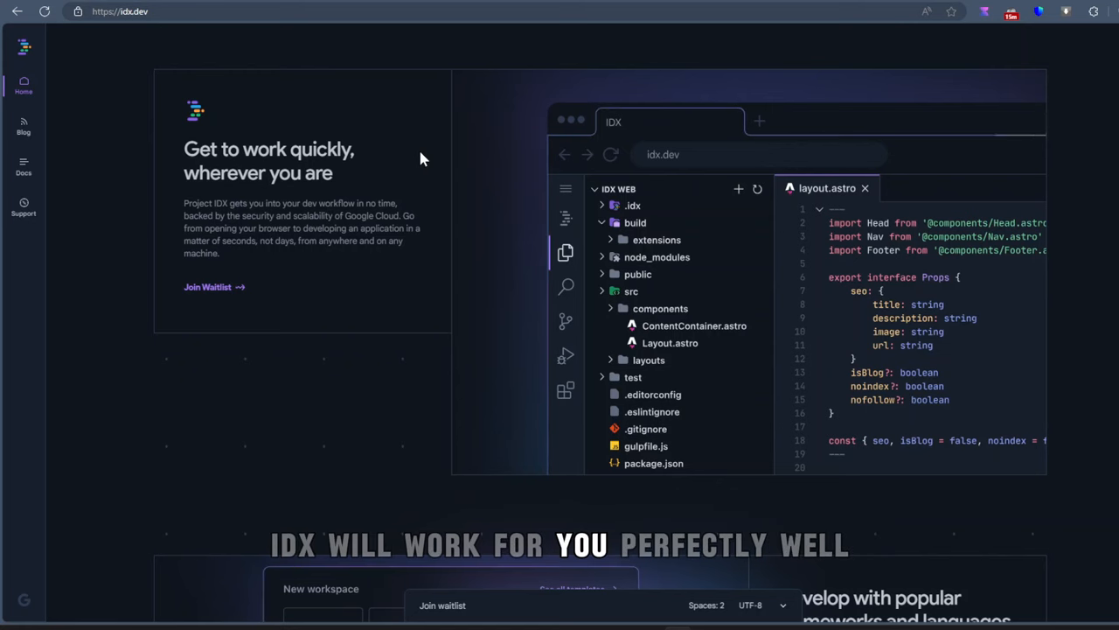
# Scroll down the idx.dev landing page to the cross-platform app preview section.
pyautogui.scroll(-3)
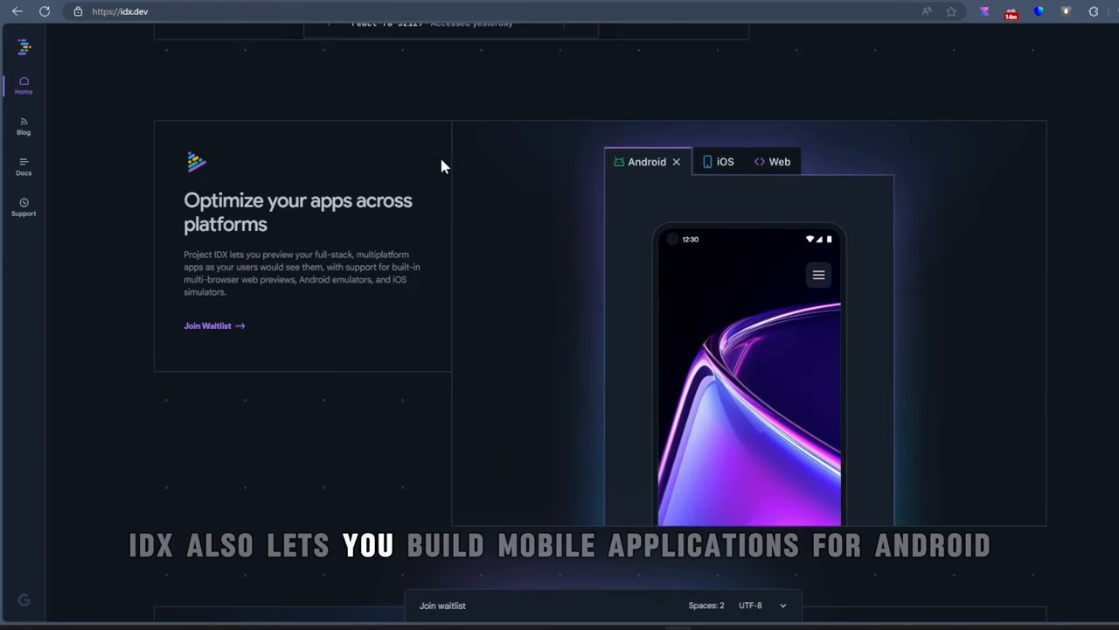
pyautogui.moveTo(575, 133)
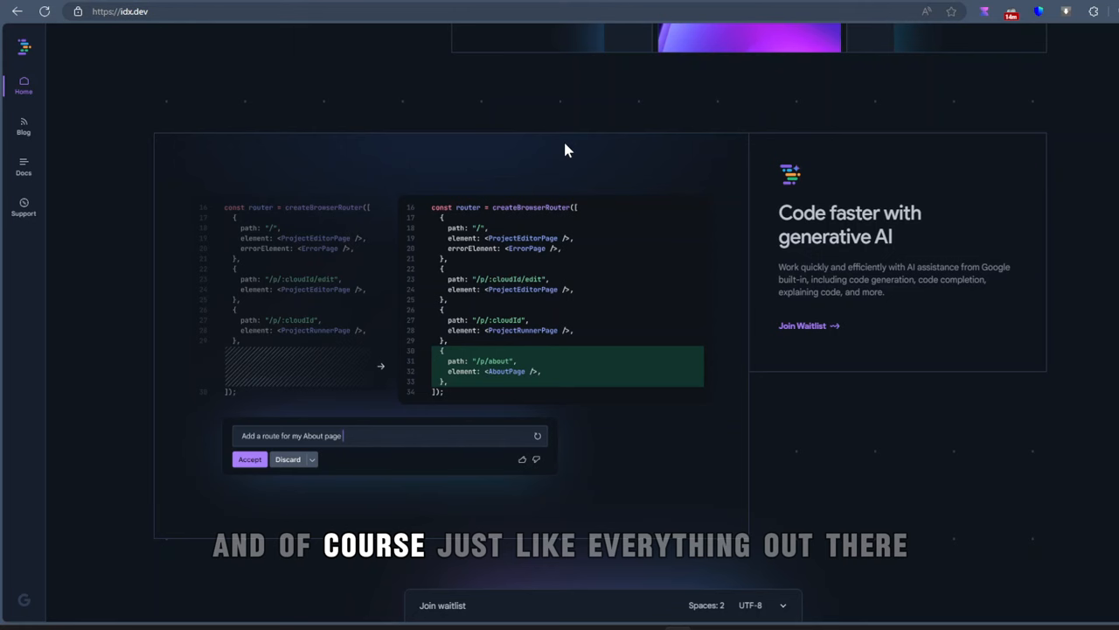
pyautogui.moveTo(803, 173)
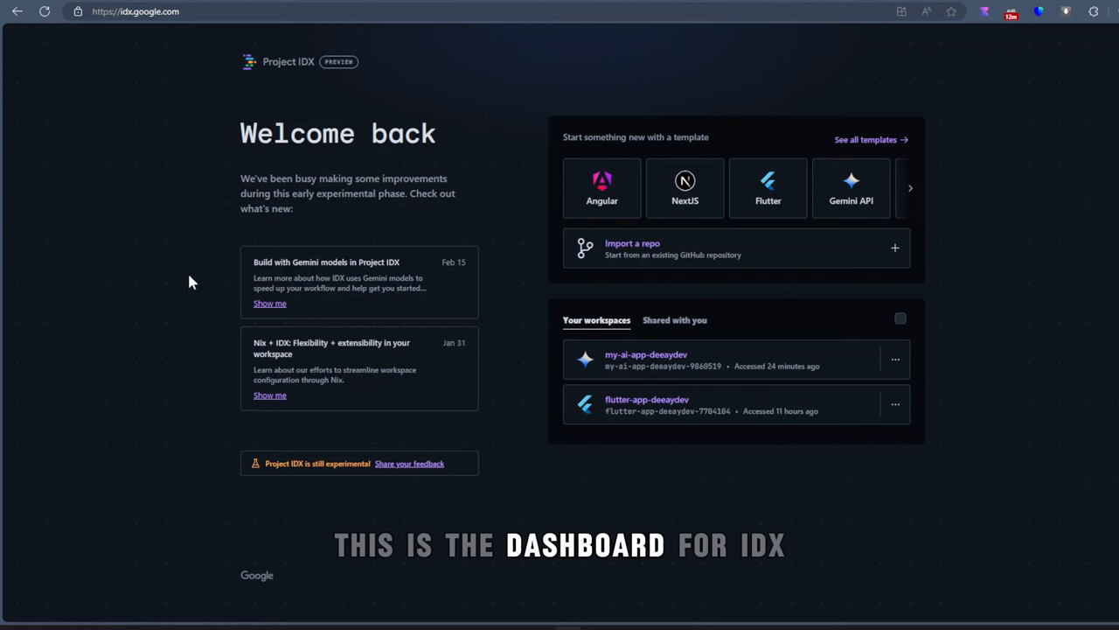
pyautogui.click(910, 189)
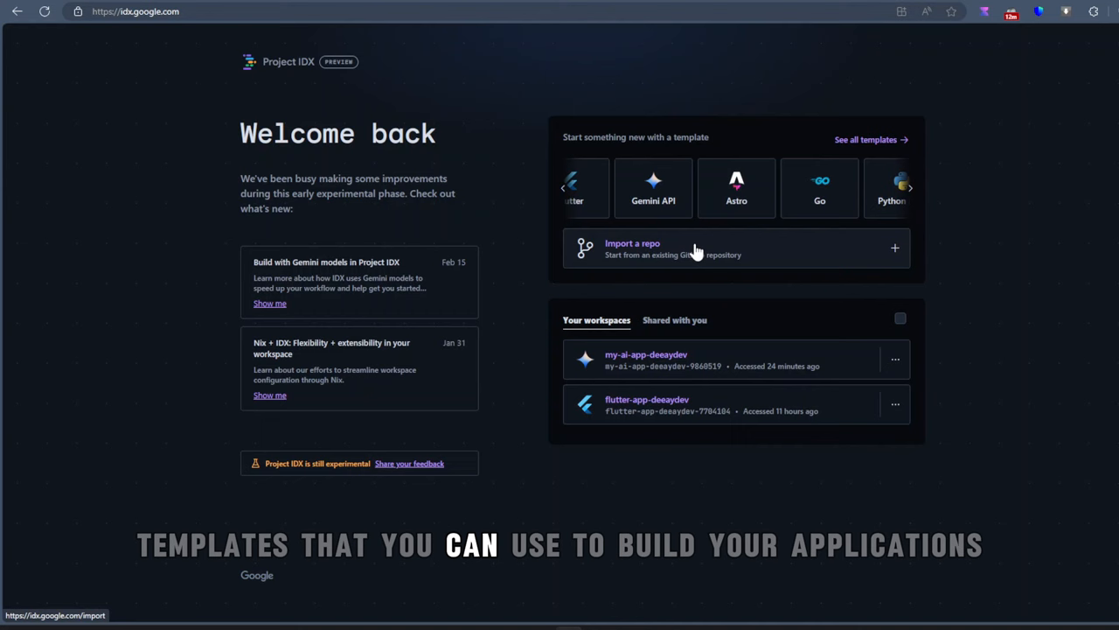
pyautogui.moveTo(825, 378)
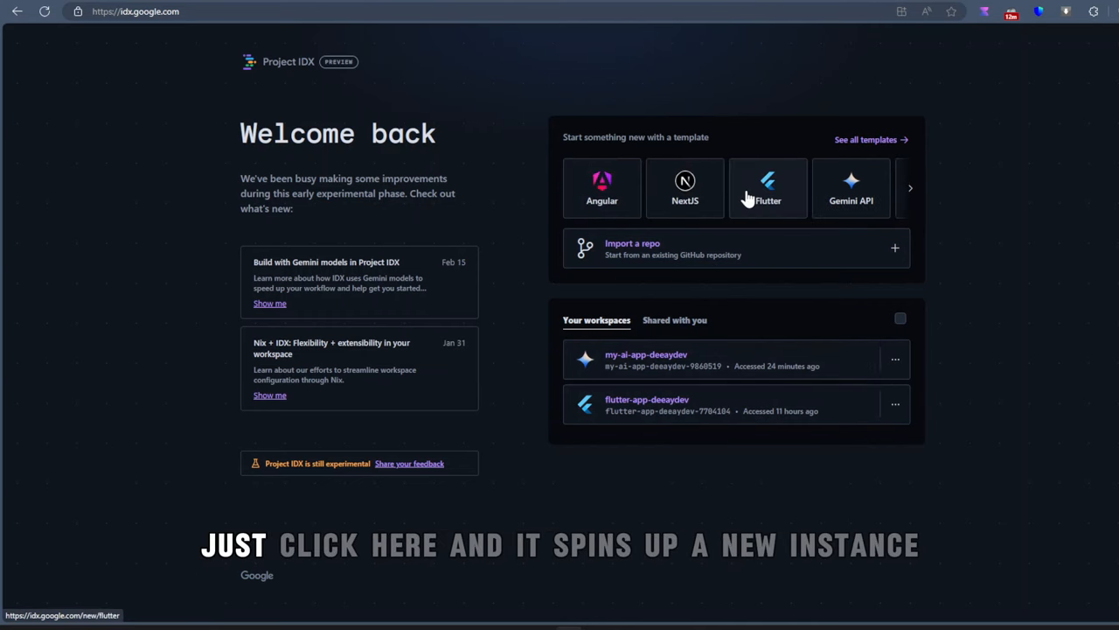
pyautogui.moveTo(814, 245)
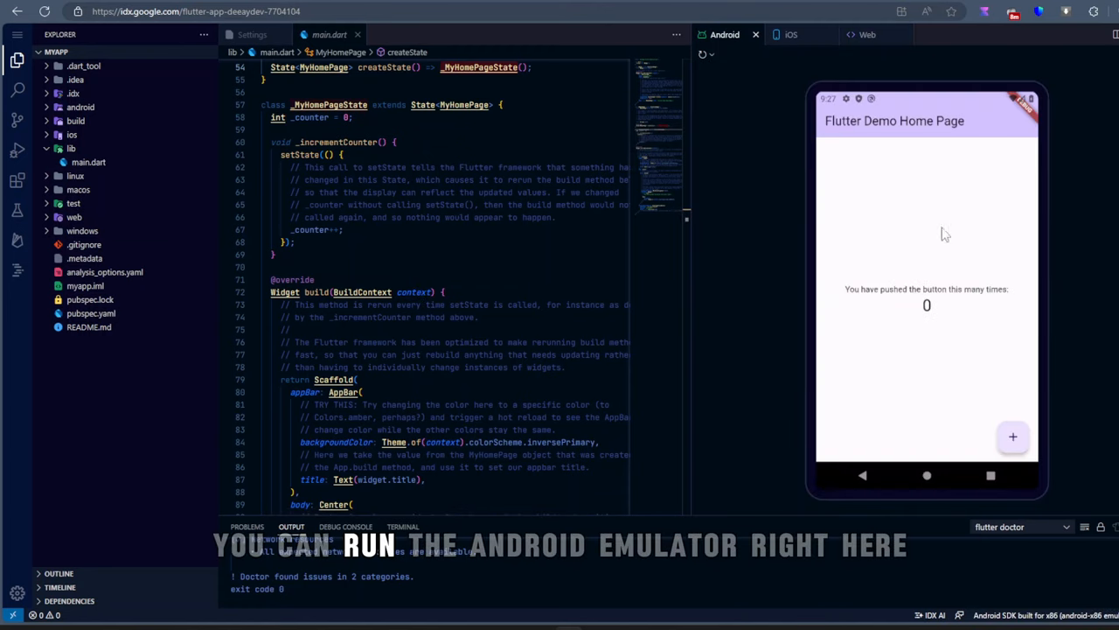
pyautogui.moveTo(1014, 445)
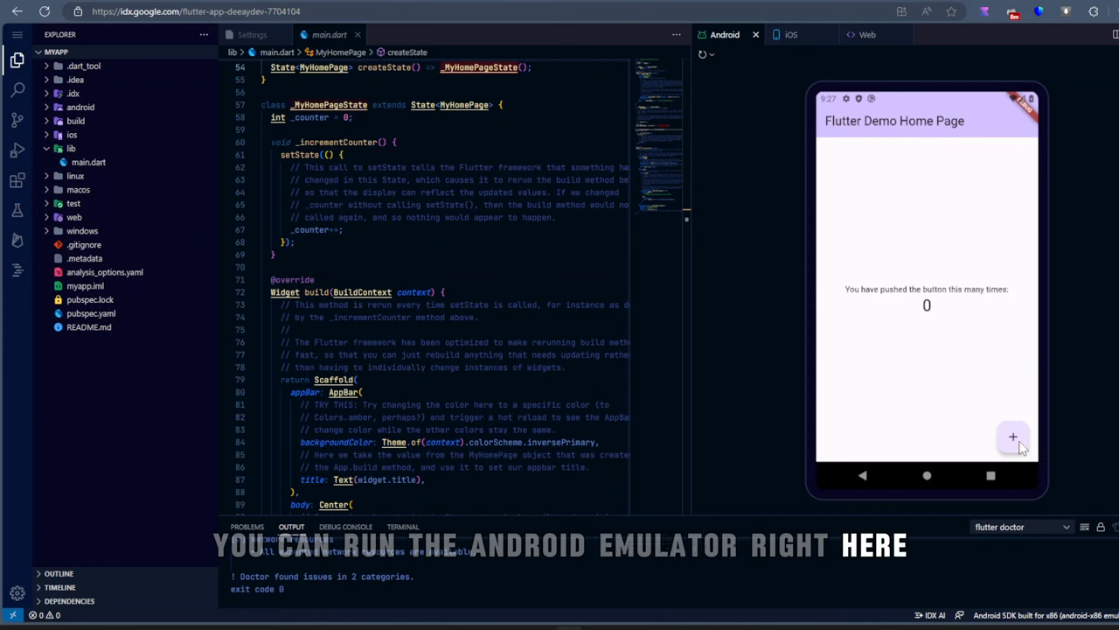
# Increment the demo counter, check the iOS preview, then return to the Android preview.
pyautogui.click(1014, 438)
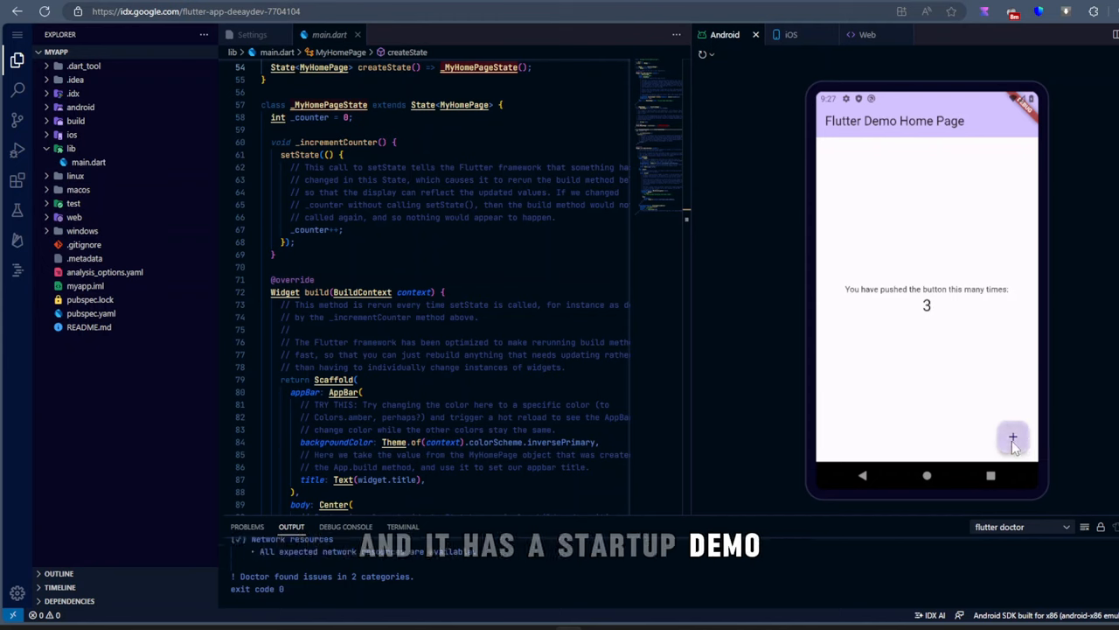
pyautogui.click(790, 35)
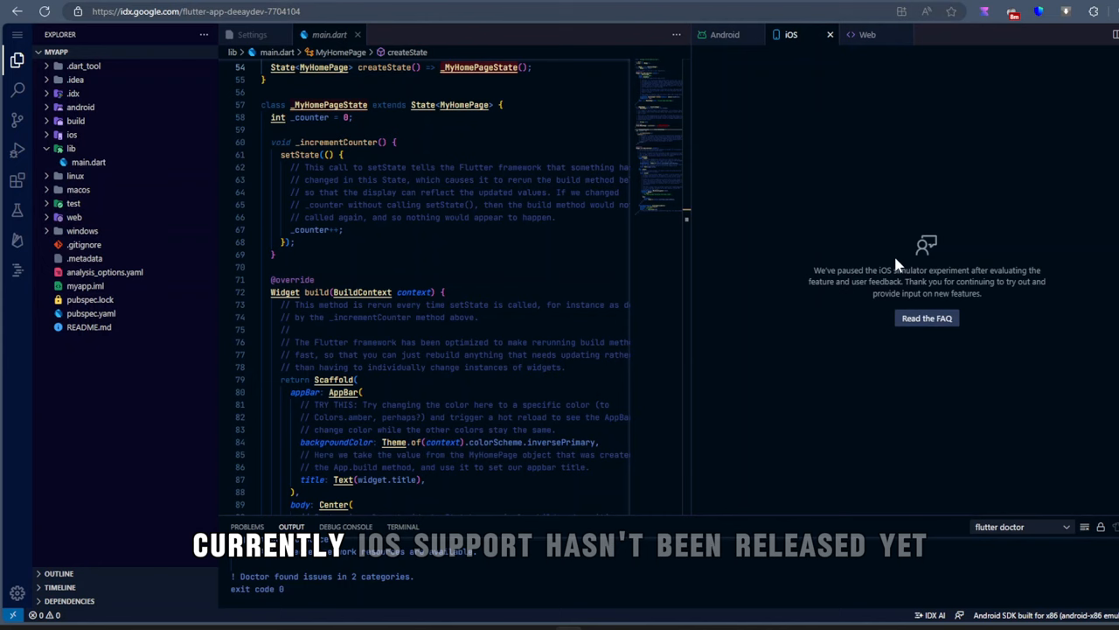
pyautogui.moveTo(1006, 306)
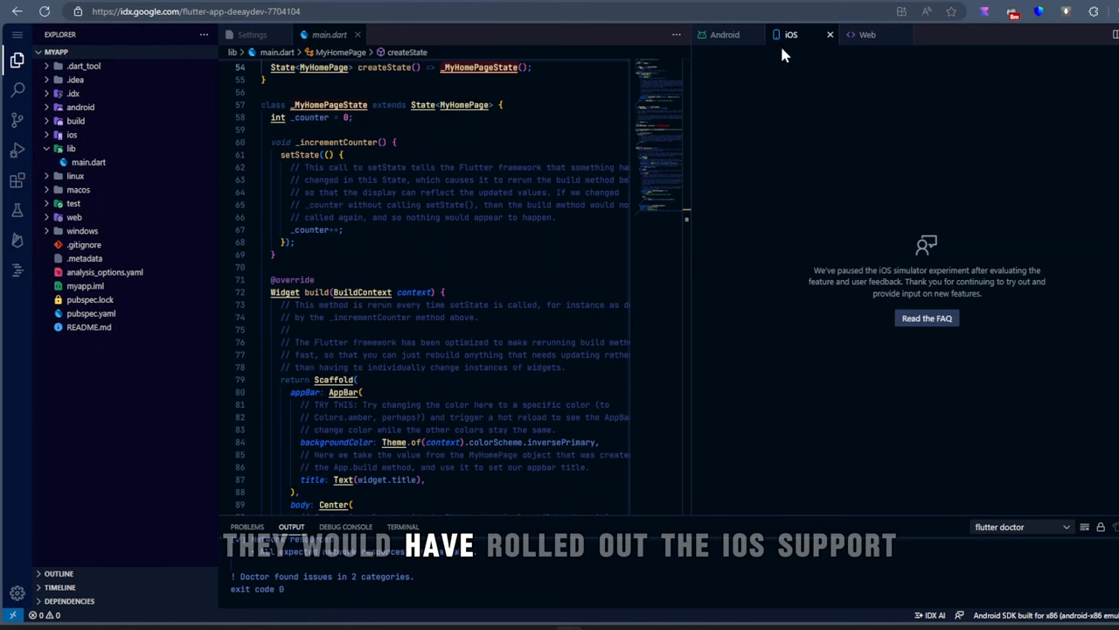
pyautogui.click(868, 35)
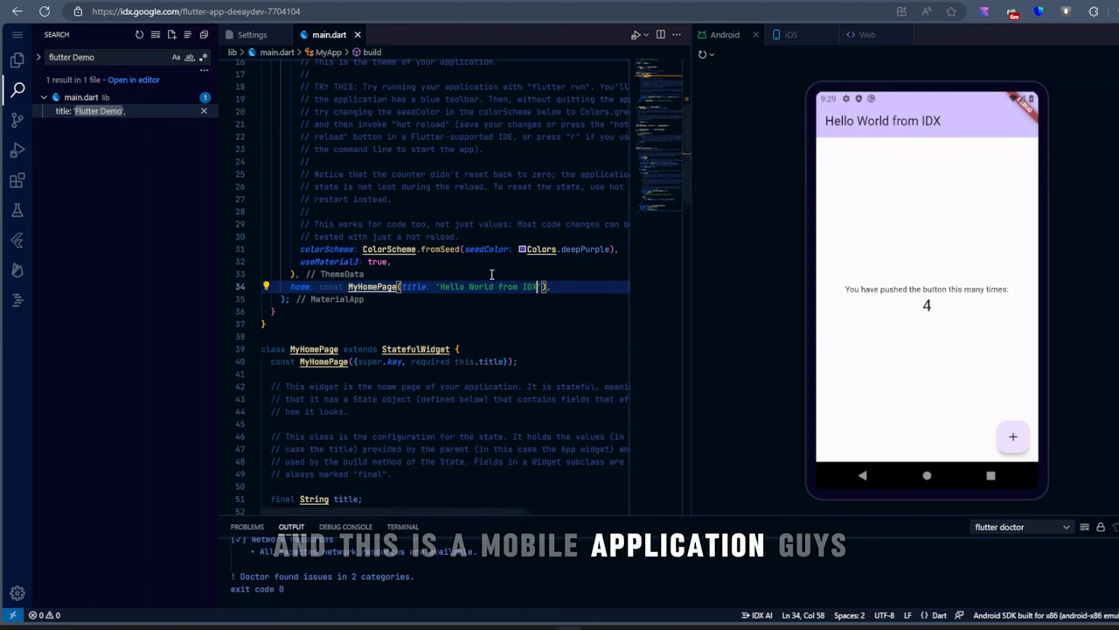
pyautogui.moveTo(791, 254)
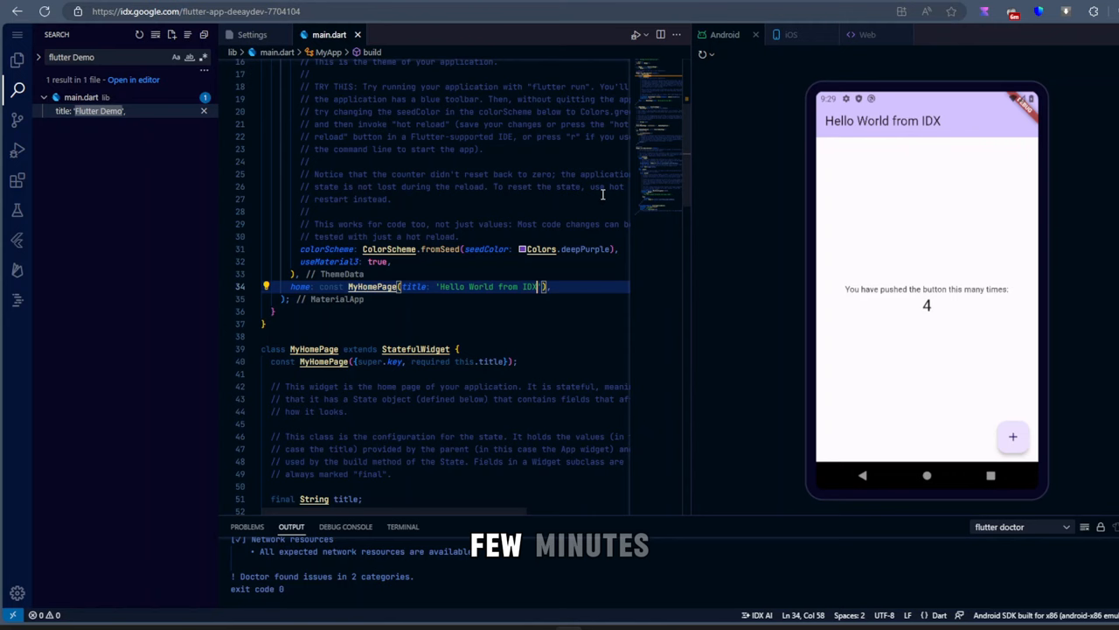
pyautogui.moveTo(640, 250)
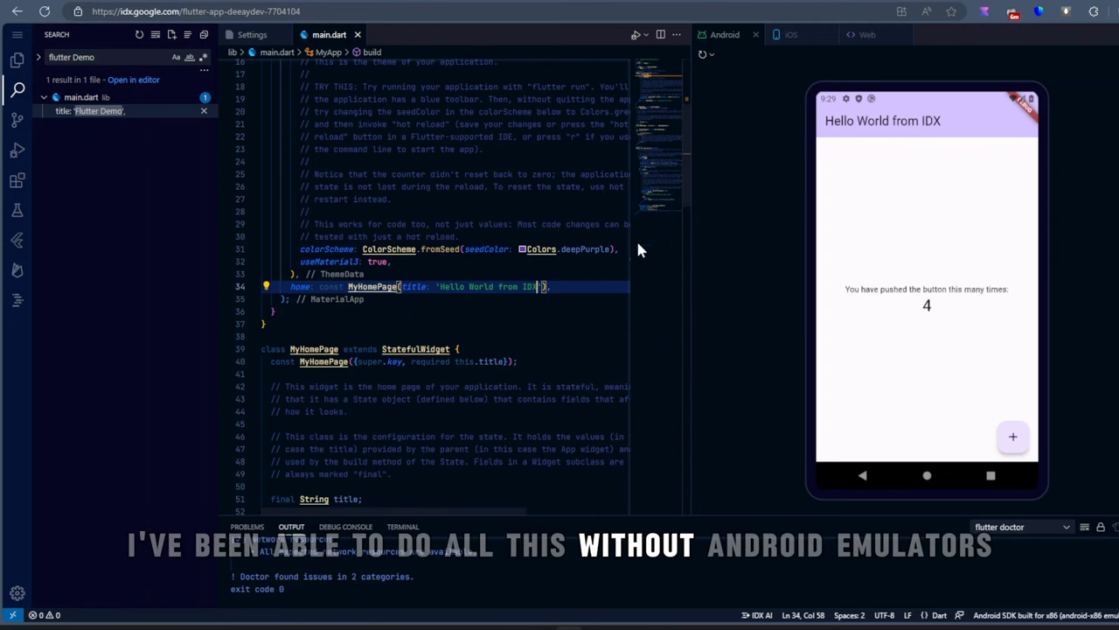
# Browse the source control and Flutter outline panels, then reach the Firebase connection panel.
pyautogui.click(17, 119)
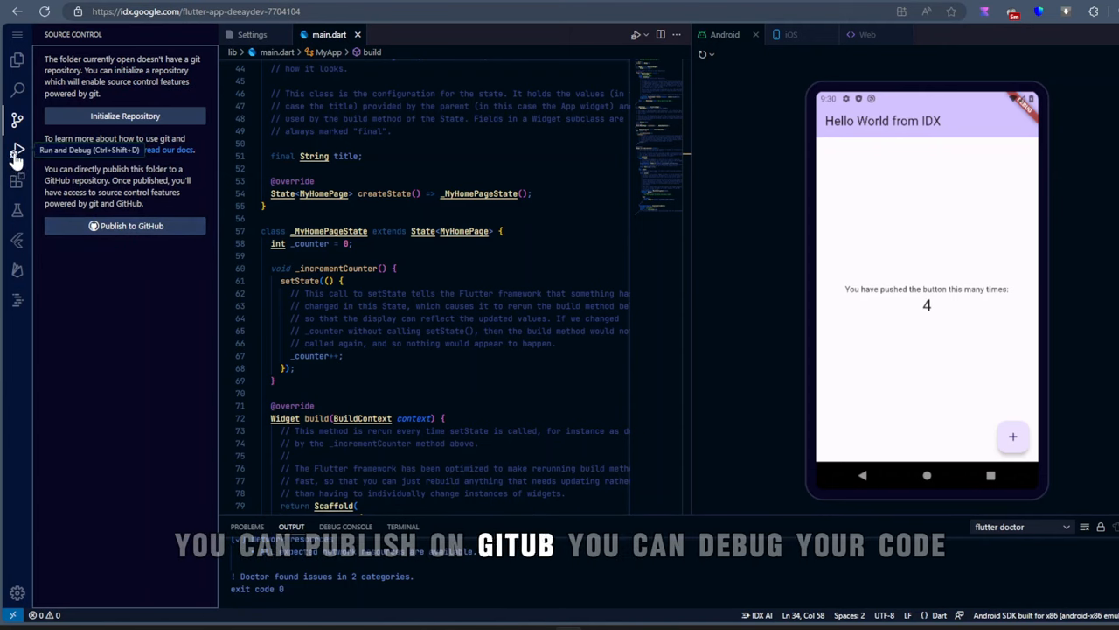
pyautogui.click(18, 180)
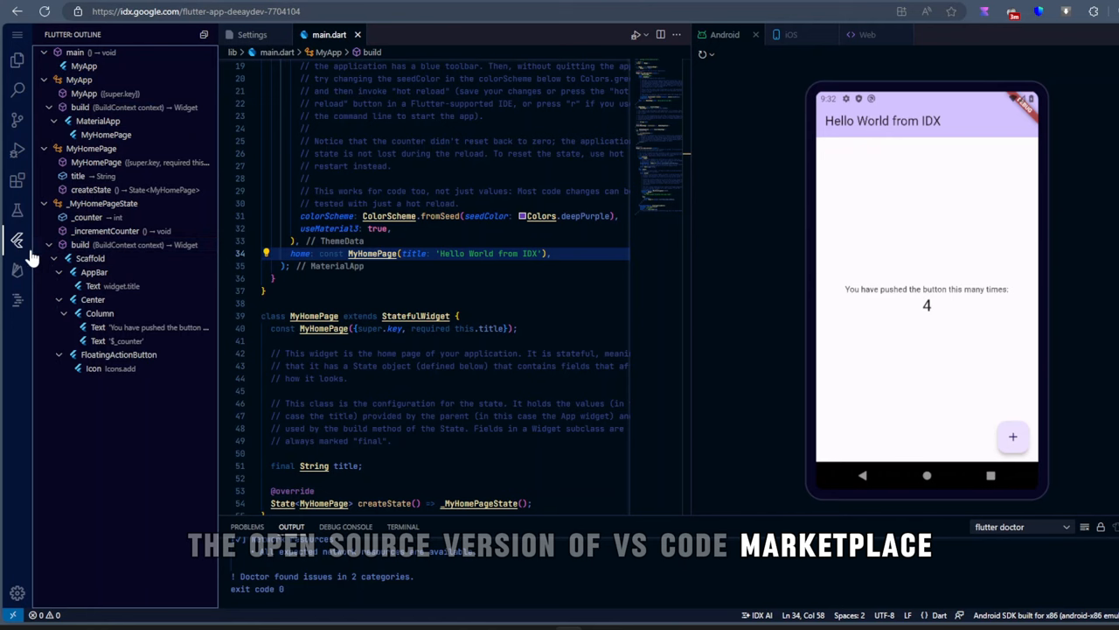
pyautogui.click(79, 80)
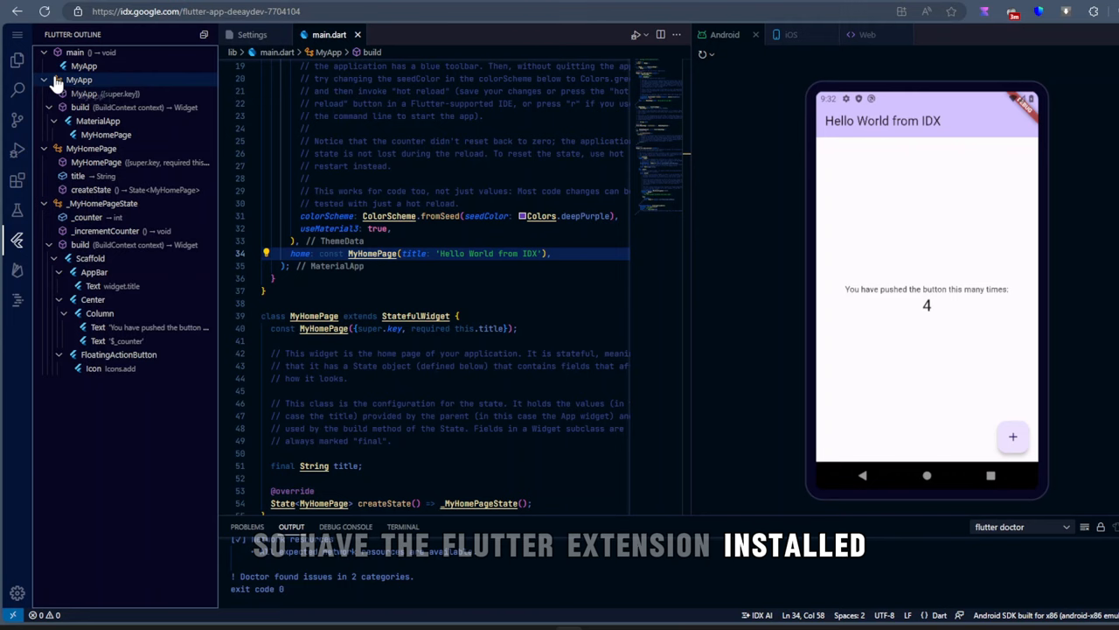
pyautogui.click(18, 269)
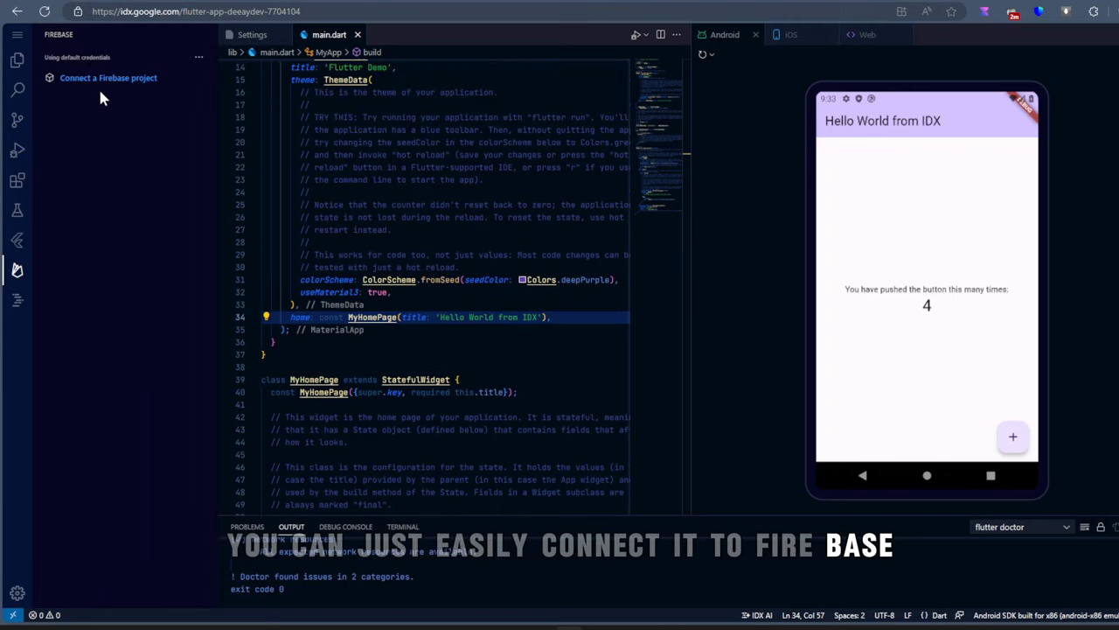
pyautogui.moveTo(219, 190)
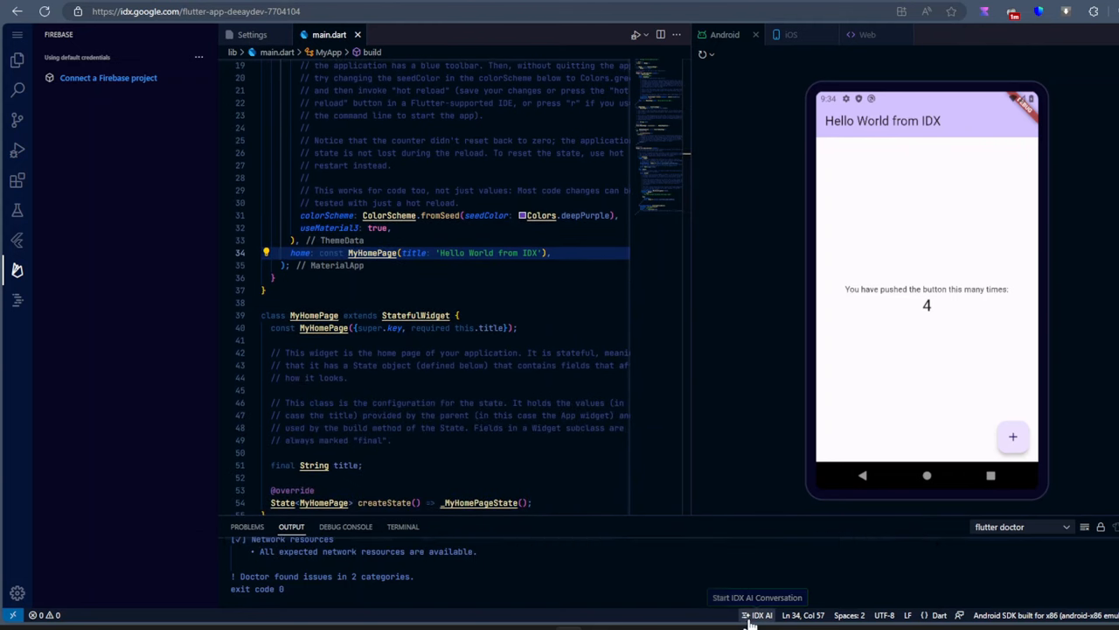
pyautogui.click(757, 615)
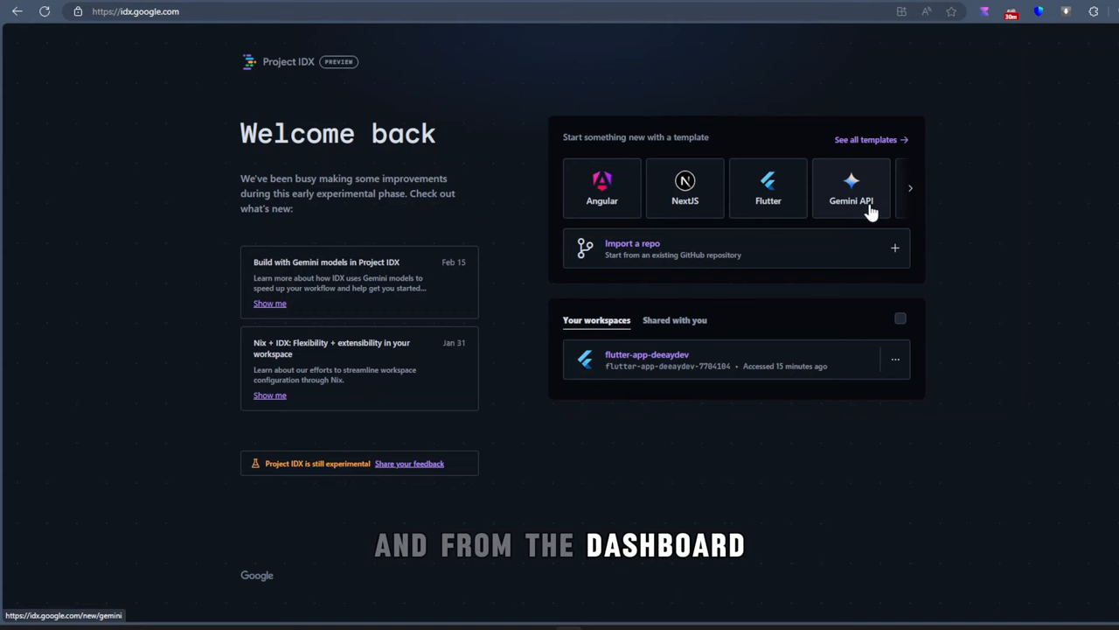
# Create a Gemini API workspace named Hello-Gemini as a JavaScript Vite web app with LangChain enabled.
pyautogui.click(850, 189)
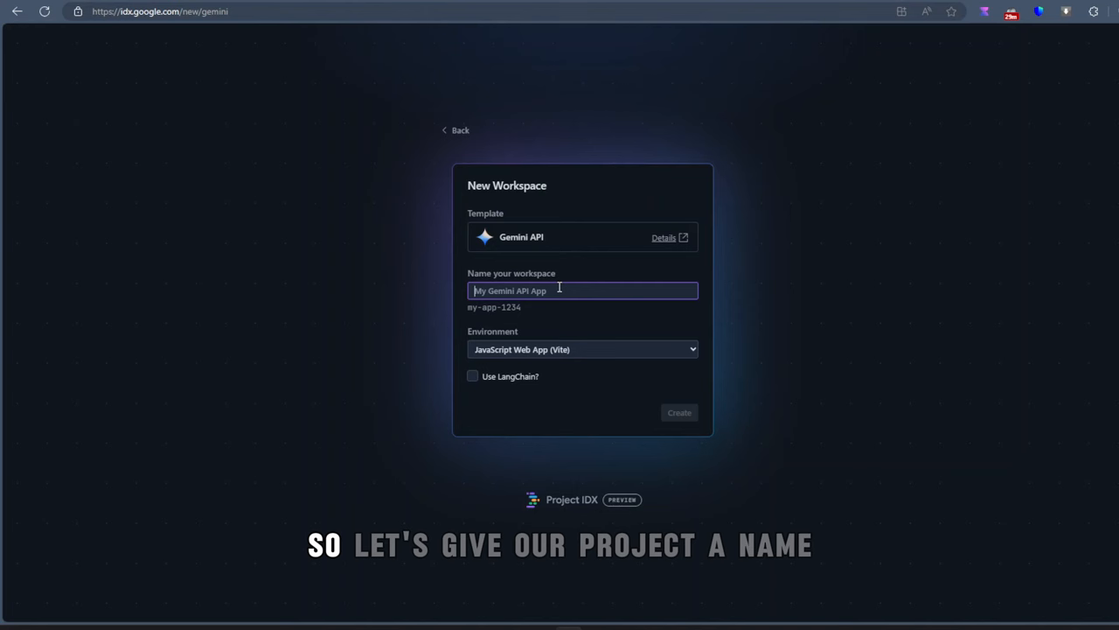
pyautogui.click(582, 350)
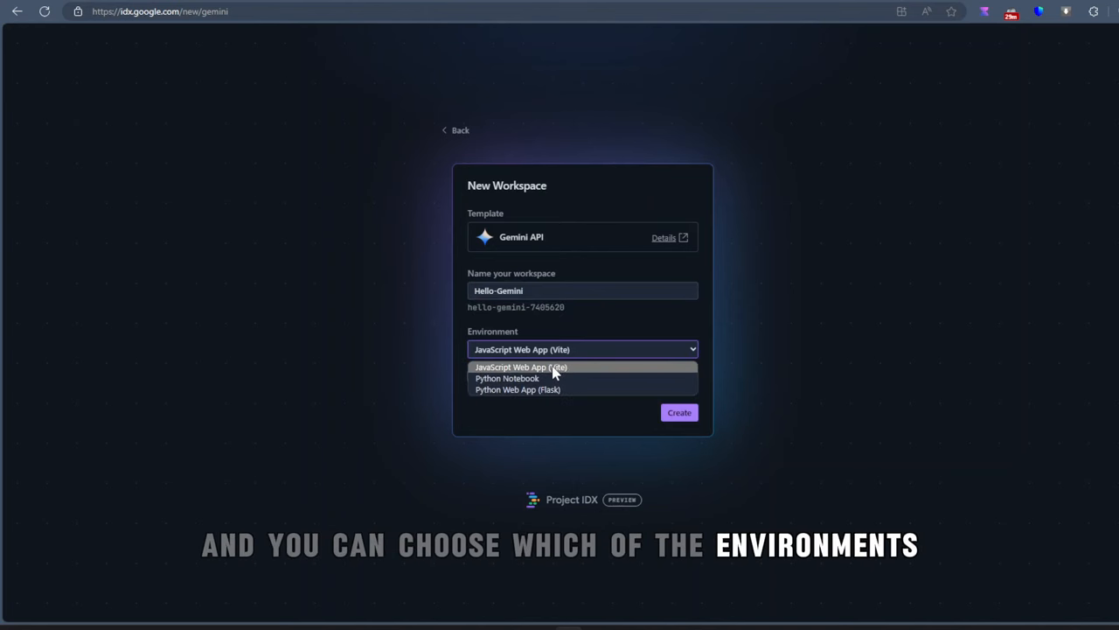
pyautogui.moveTo(575, 371)
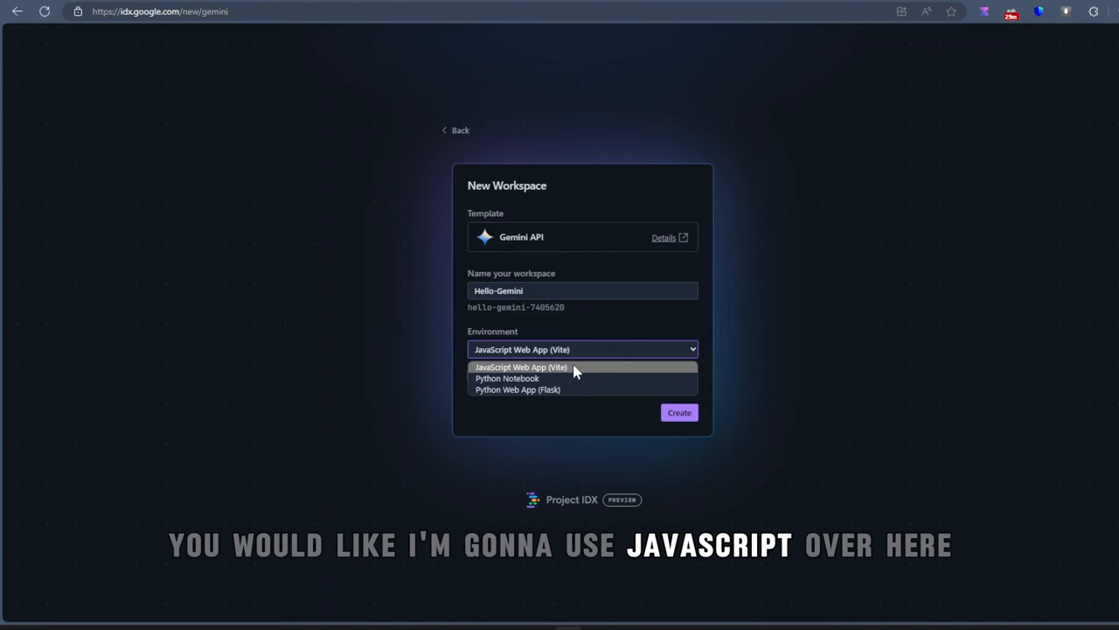
pyautogui.click(522, 368)
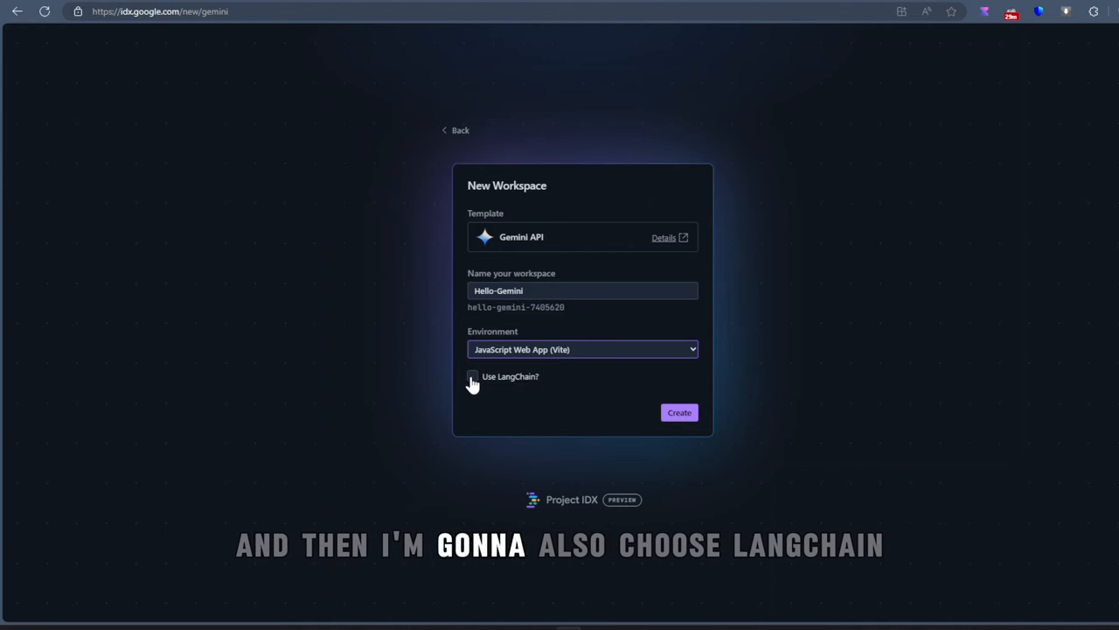
pyautogui.click(472, 376)
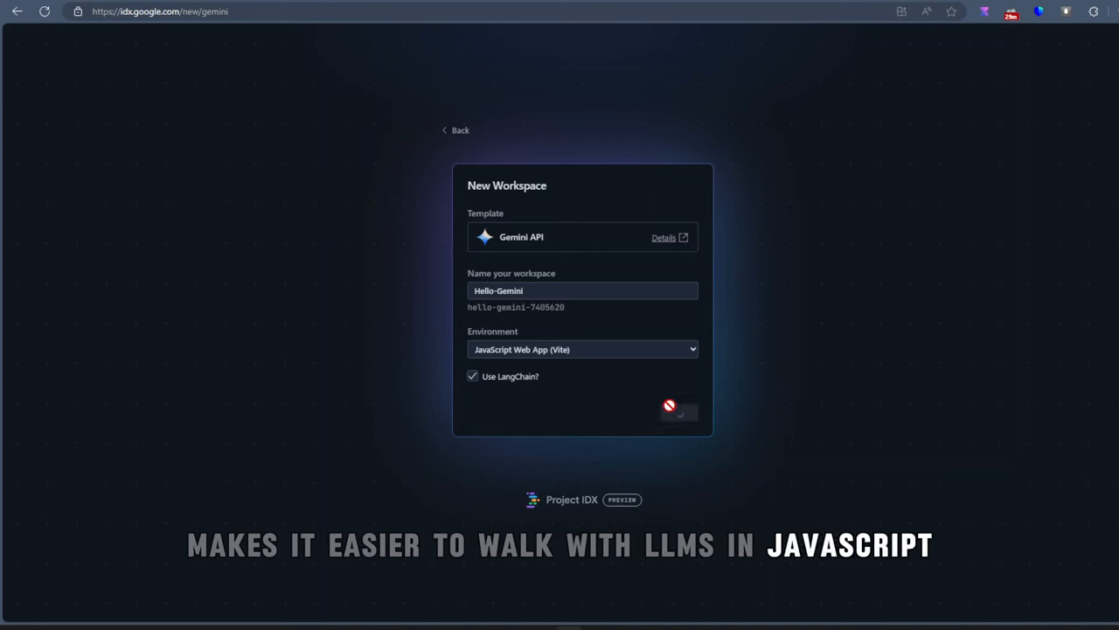
pyautogui.click(679, 413)
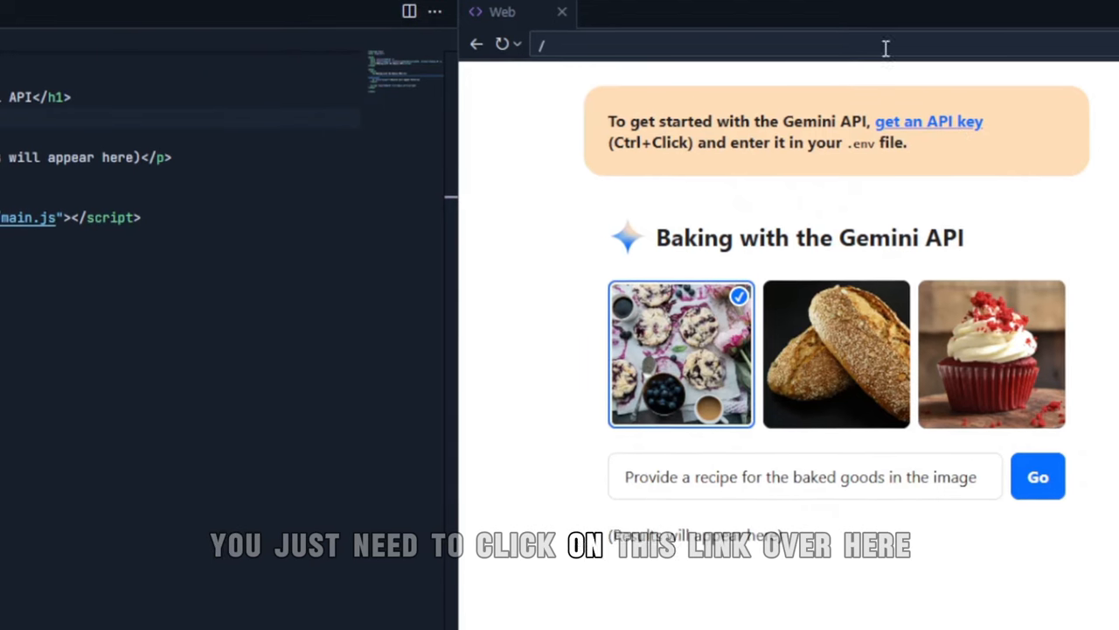
# Follow the preview banner's link to get a Gemini API key in Google AI Studio.
pyautogui.click(929, 120)
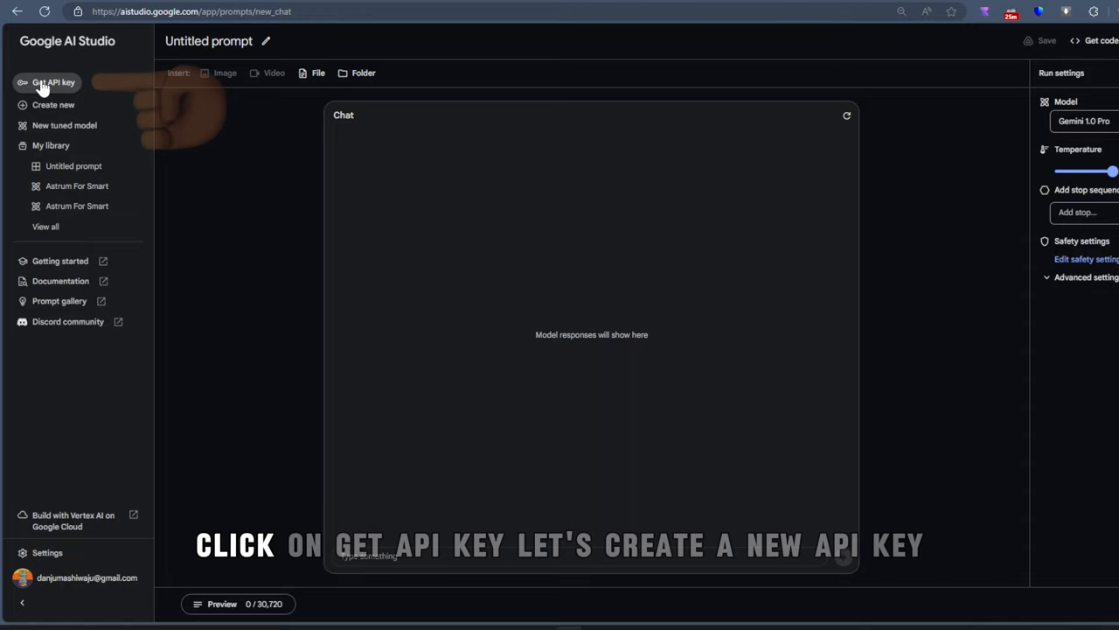
# Create a Gemini API key in the existing video-app Cloud project and copy it.
pyautogui.click(503, 154)
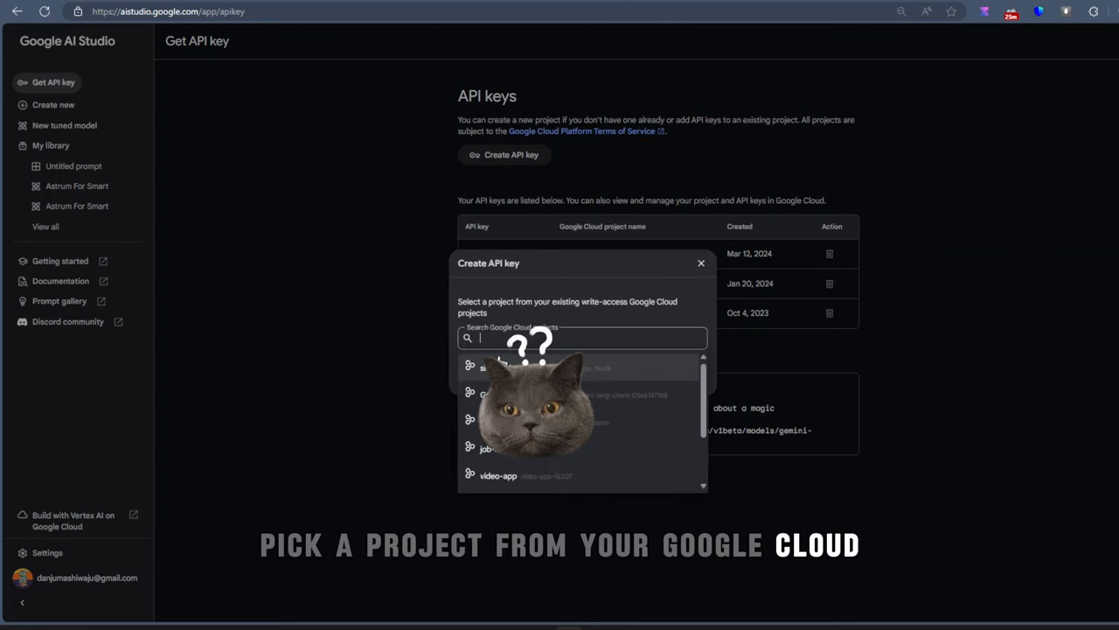
pyautogui.click(498, 475)
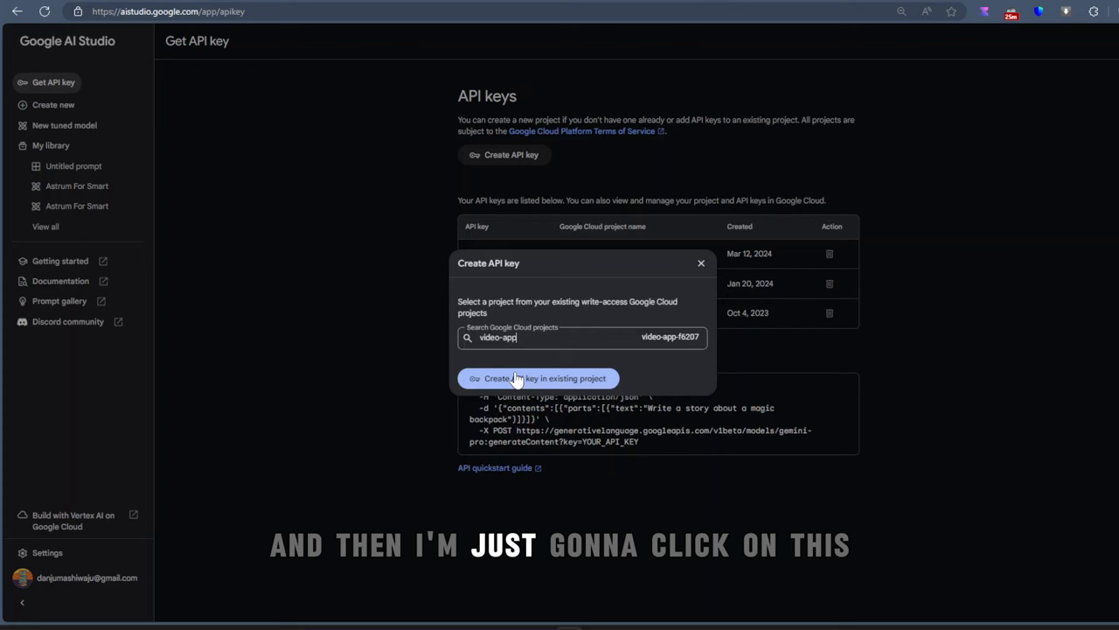
pyautogui.click(538, 377)
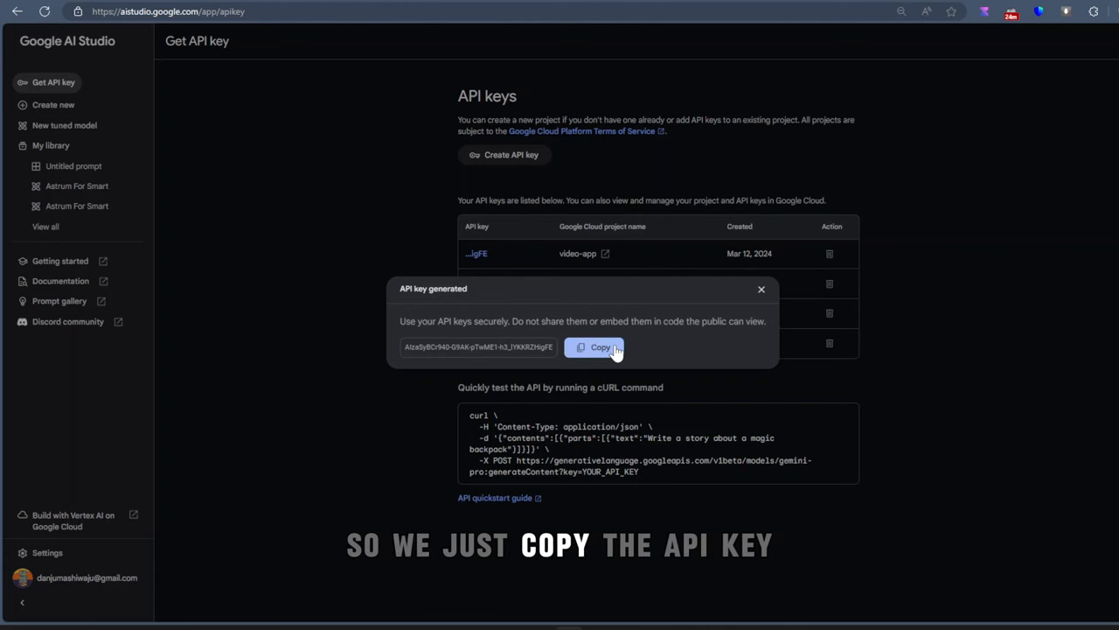
pyautogui.click(596, 346)
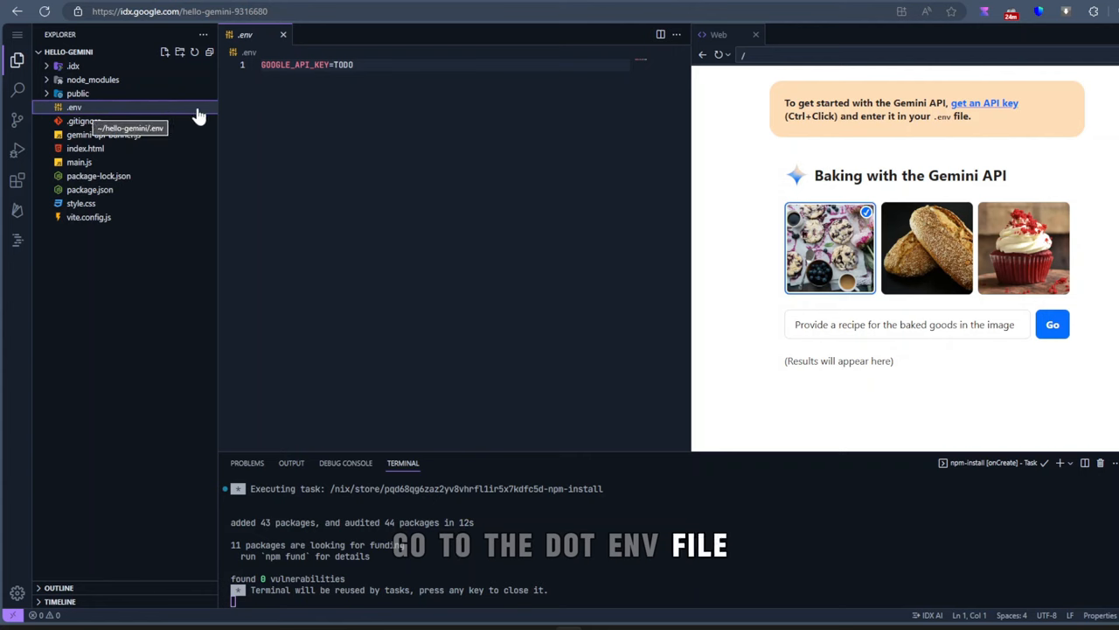
# Open the workspace's .env file to store the copied GOOGLE_API_KEY value.
pyautogui.doubleClick(343, 63)
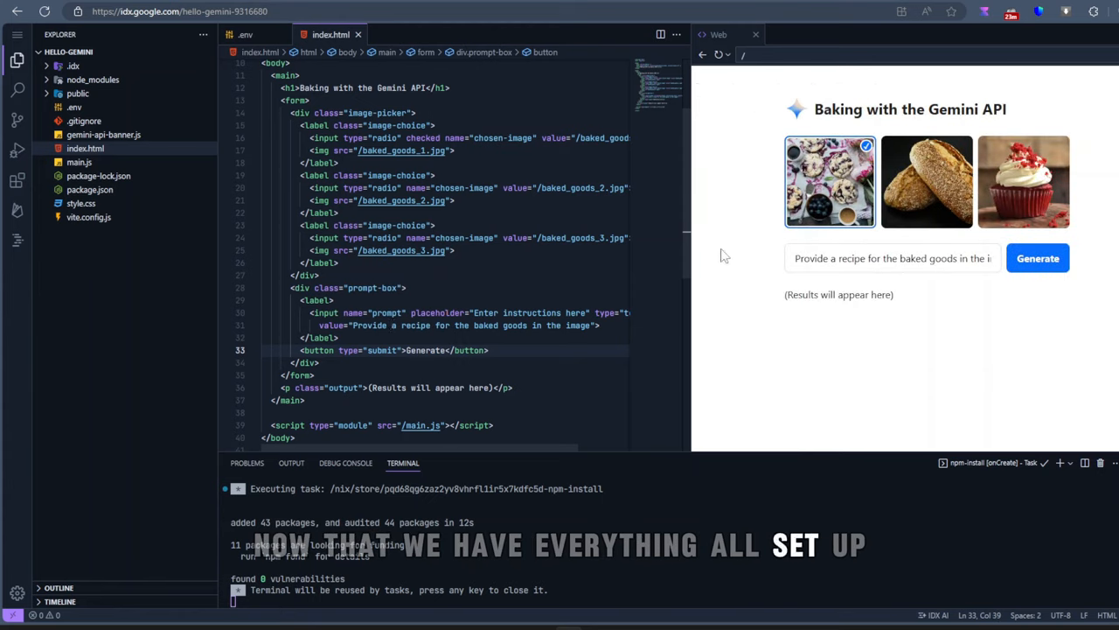
# Generate a Blueberry Scones recipe from the selected image and review its topping and instructions.
pyautogui.click(1037, 259)
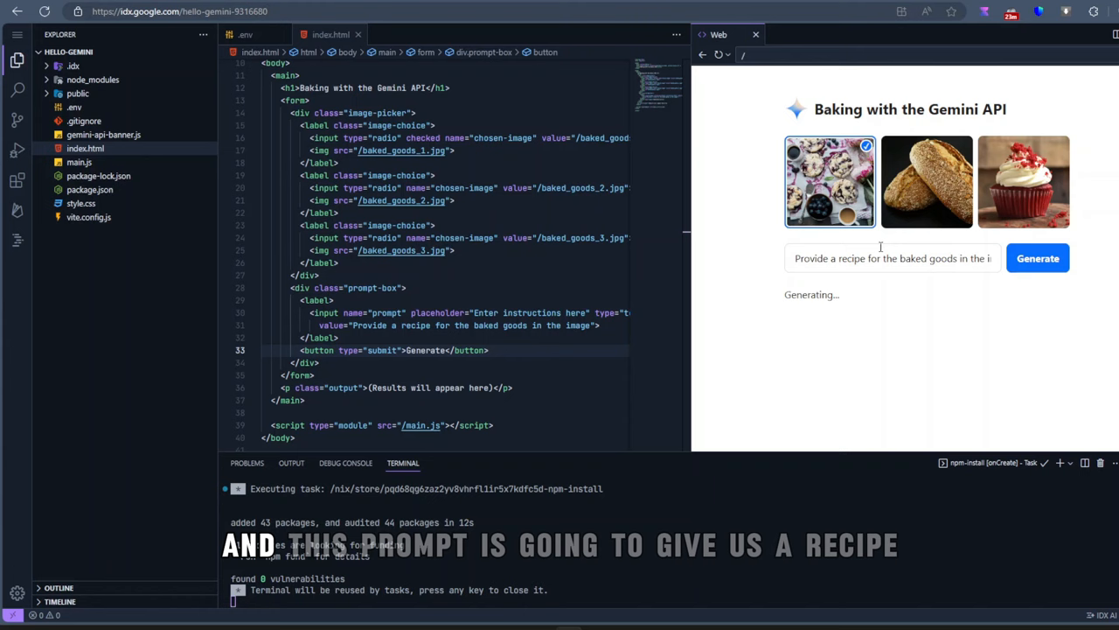
pyautogui.click(1038, 259)
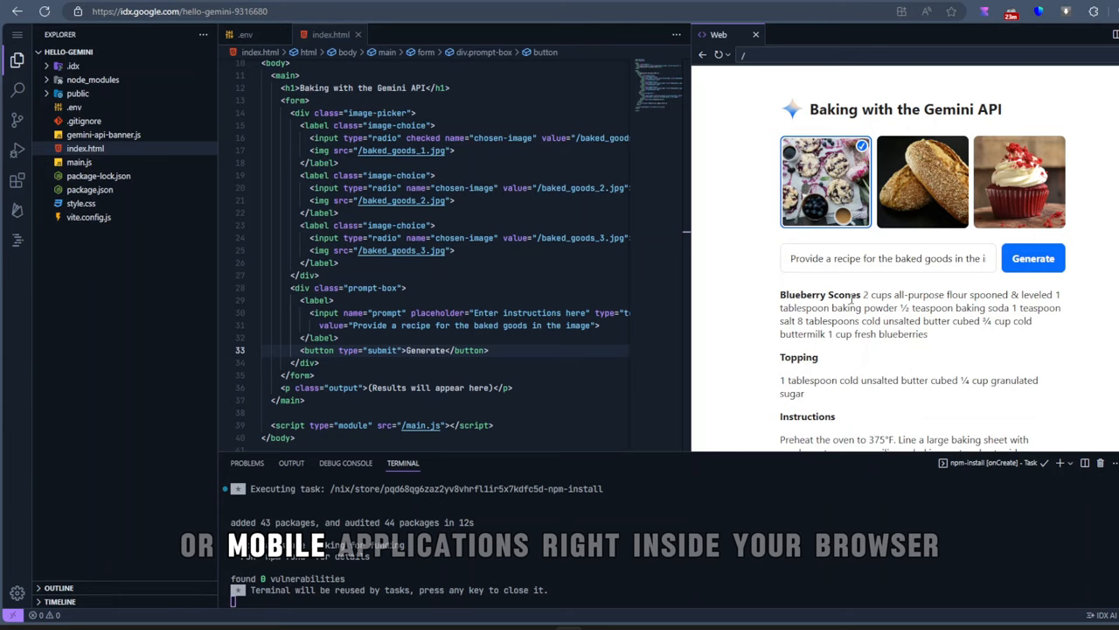
pyautogui.scroll(-3)
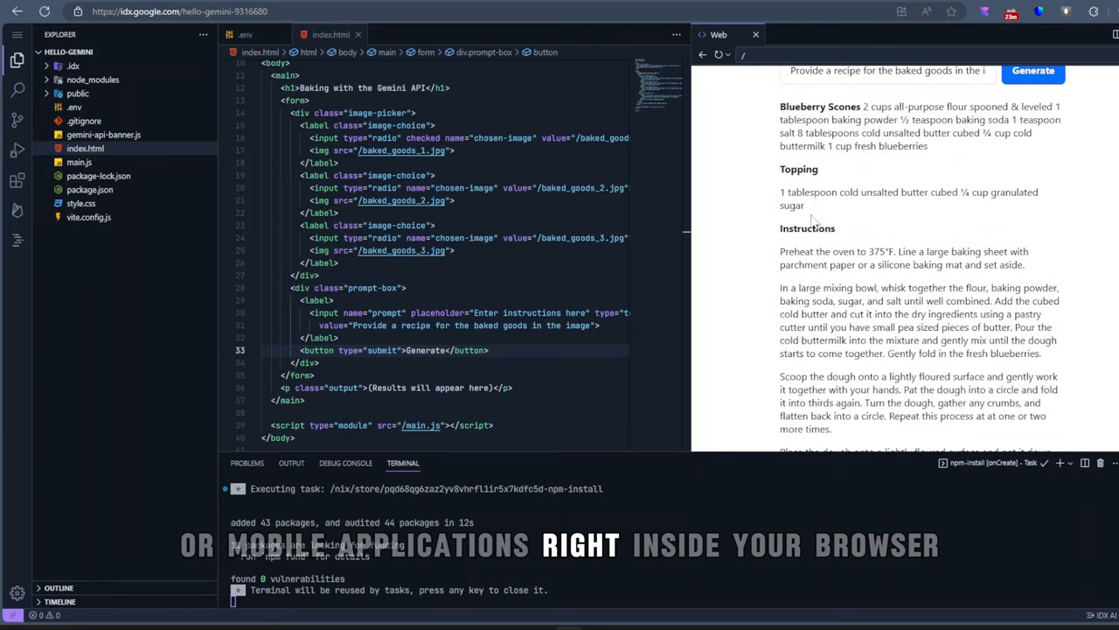
pyautogui.scroll(-3)
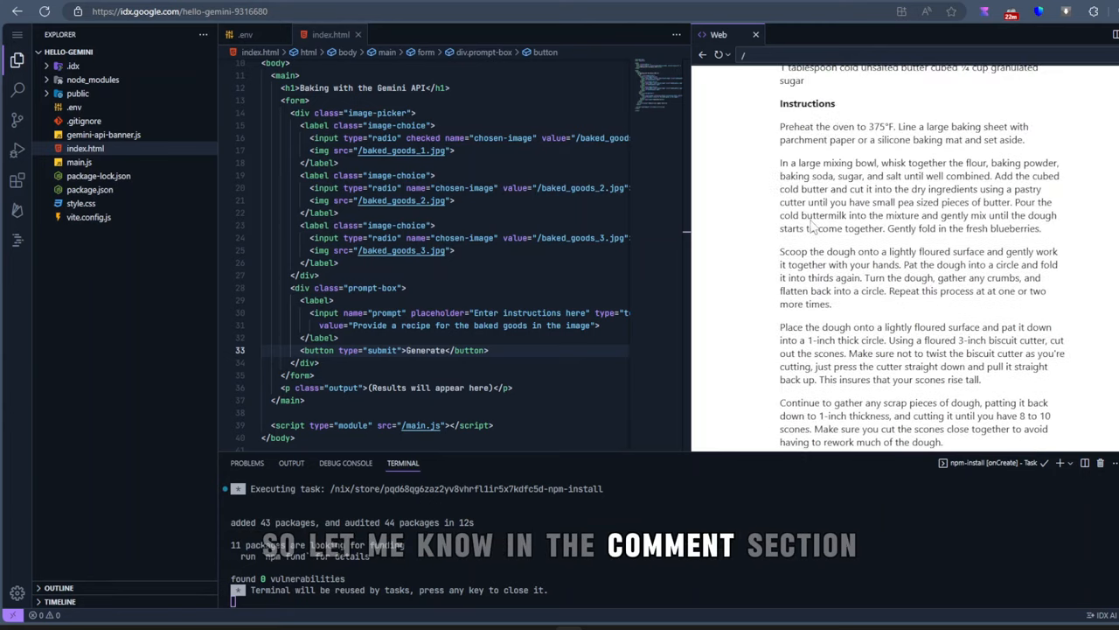